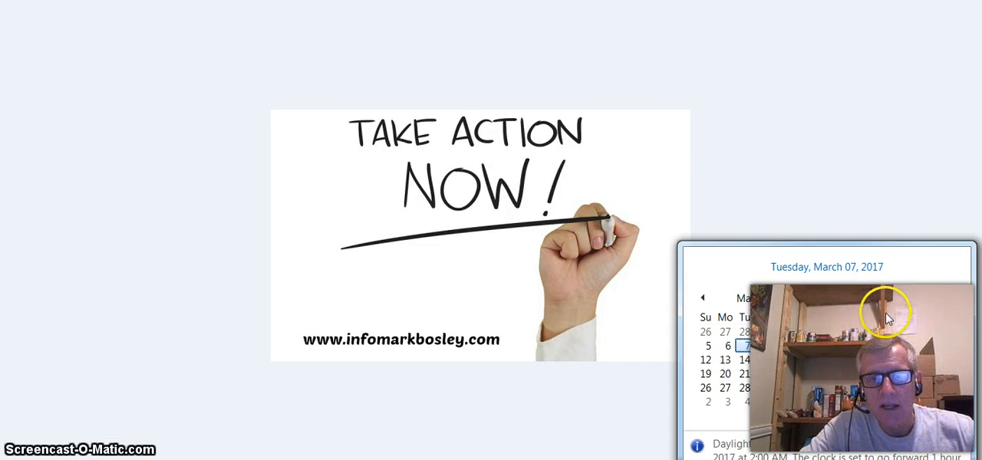
pyautogui.moveTo(834, 282)
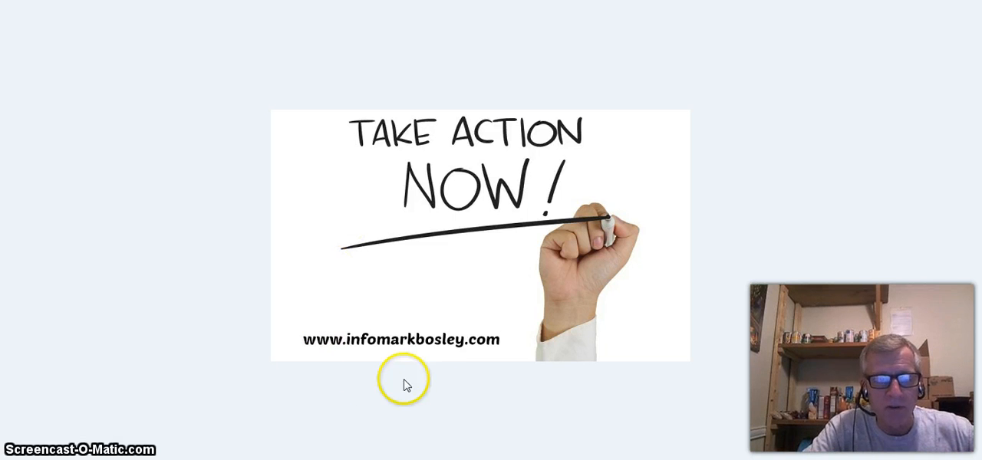
pyautogui.moveTo(382, 350)
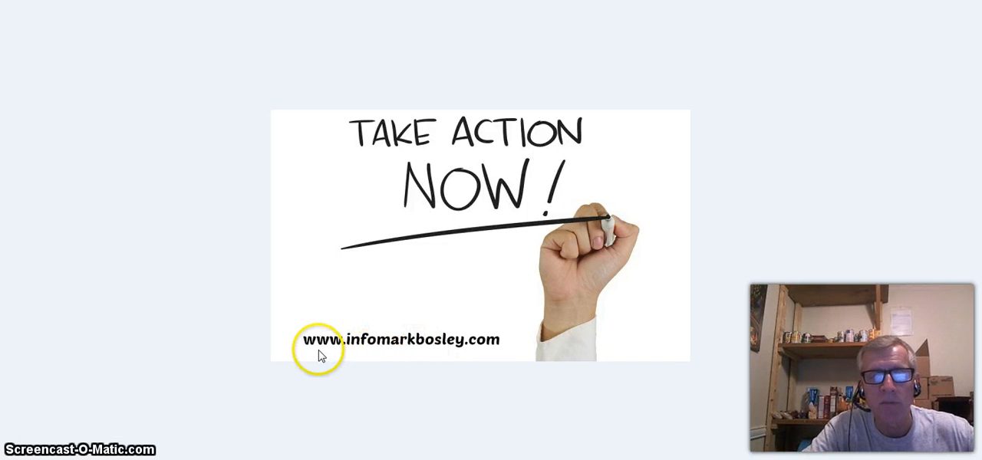
pyautogui.moveTo(363, 353)
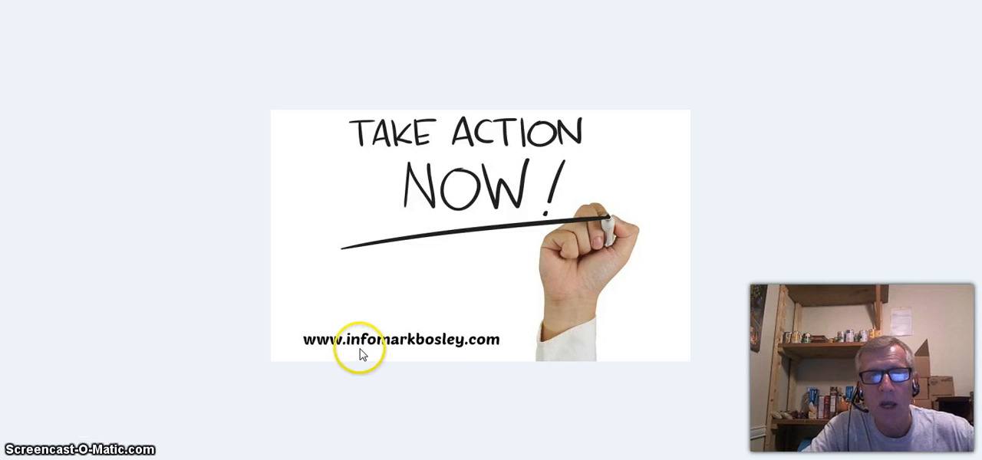